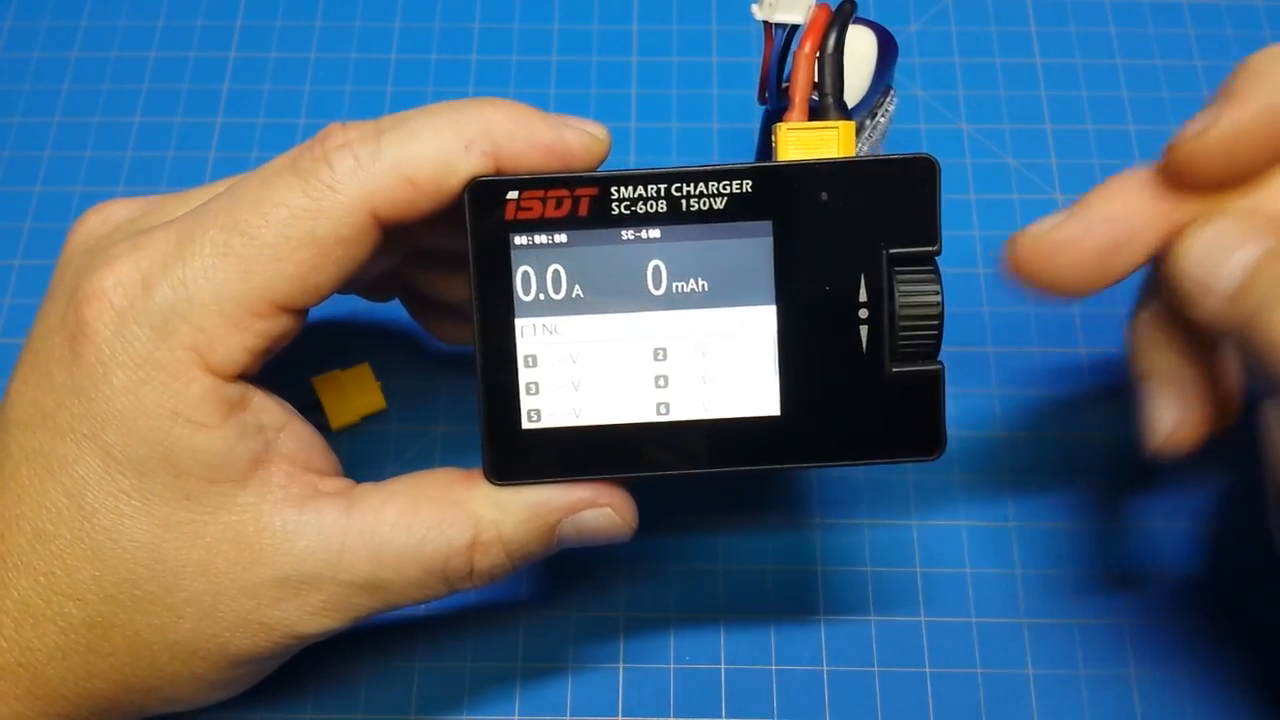
{"action": "left_click", "coordinate": [910, 290]}
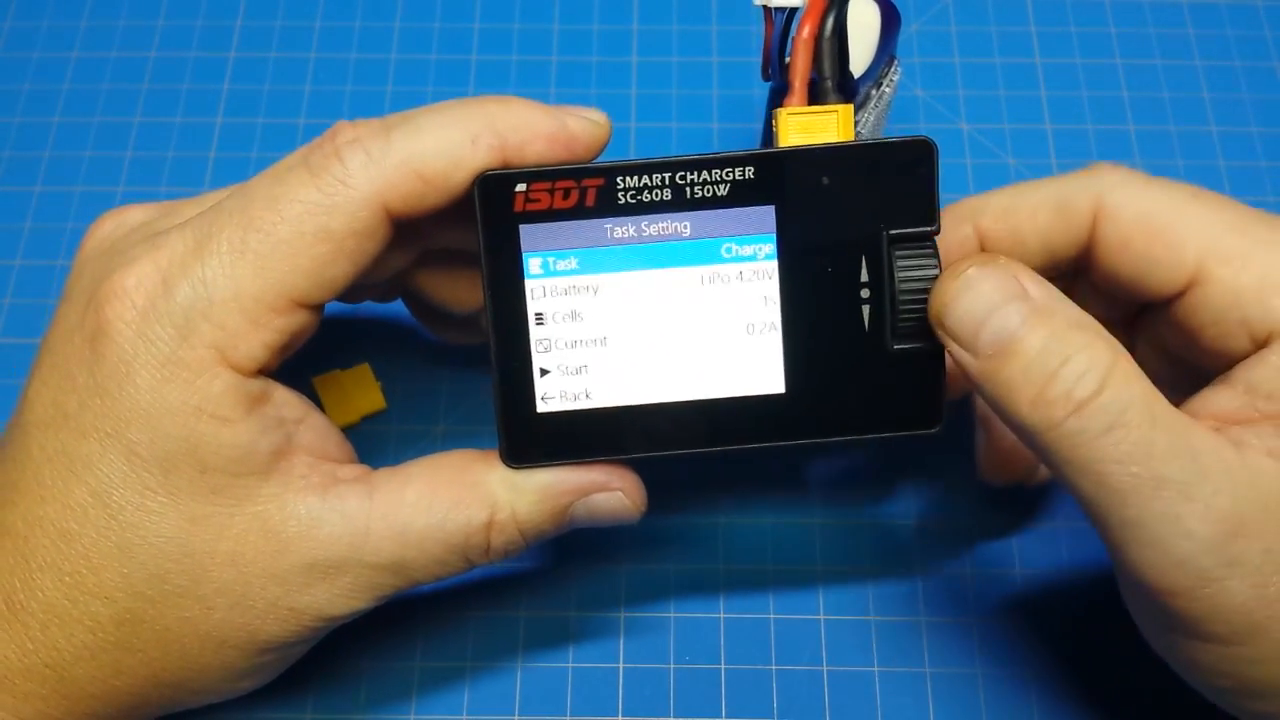
{"action": "left_click", "coordinate": [910, 280]}
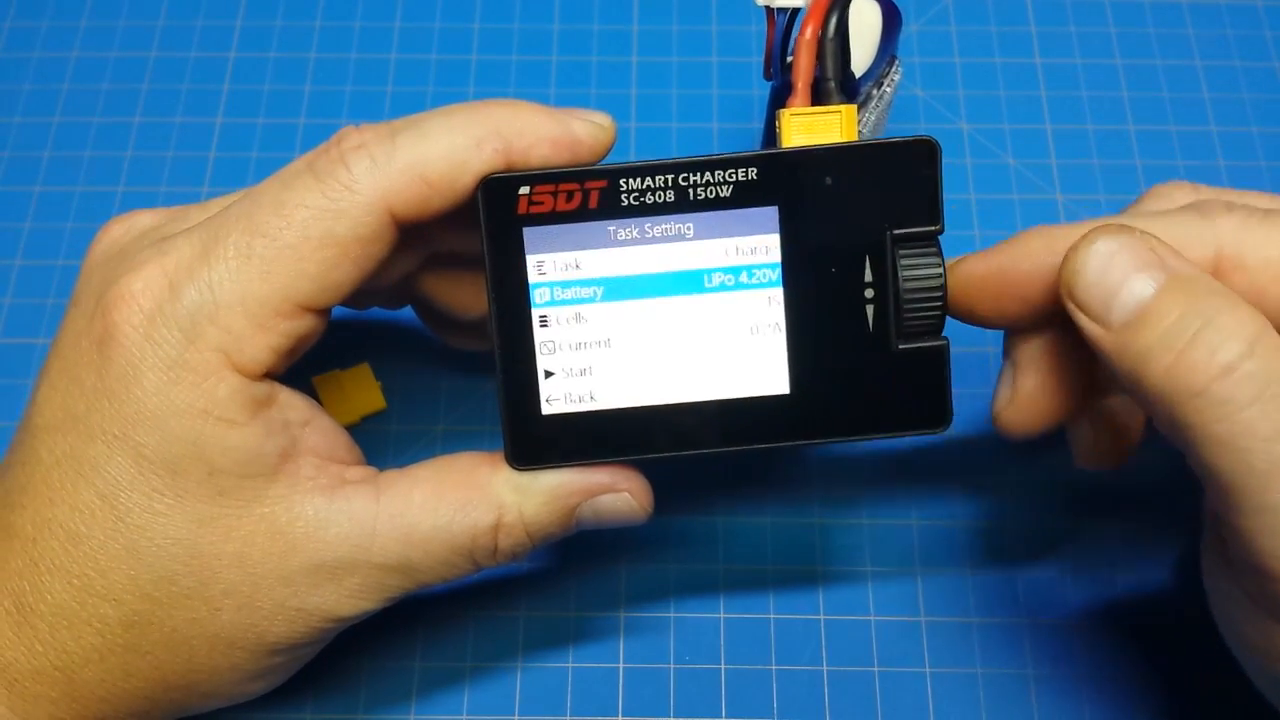
{"action": "left_click", "coordinate": [918, 284]}
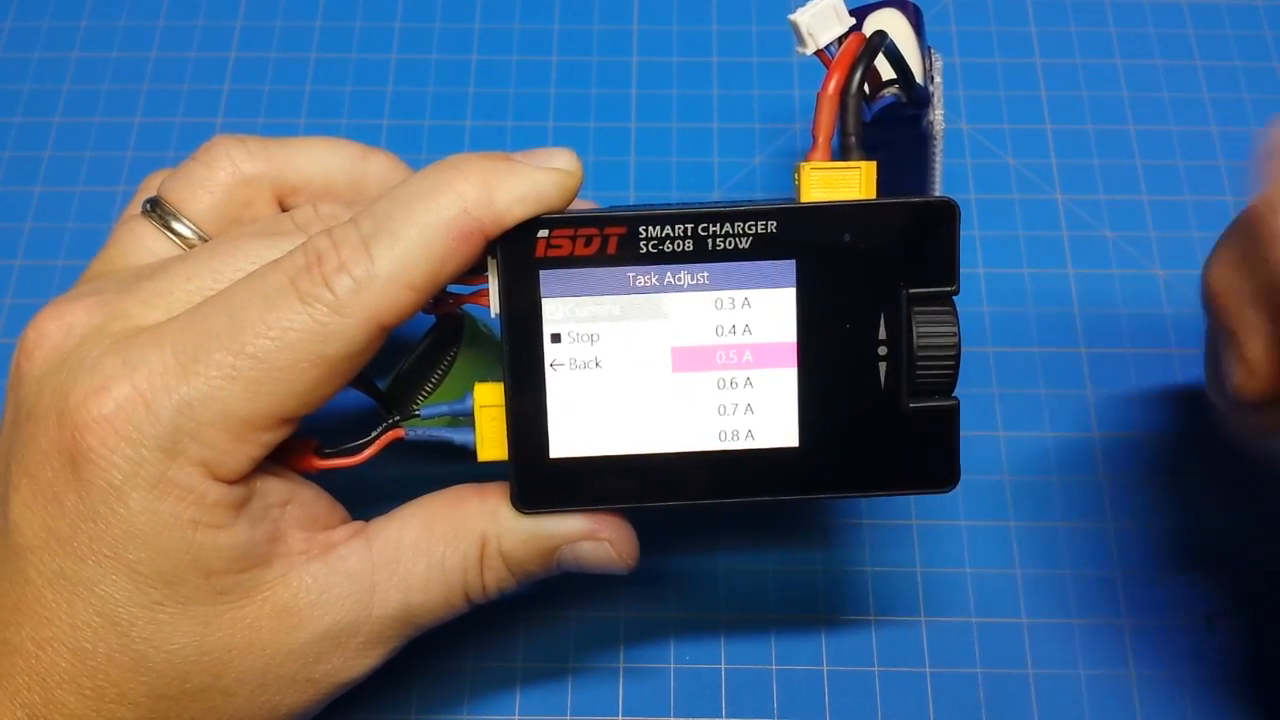
{"action": "left_click", "coordinate": [936, 340]}
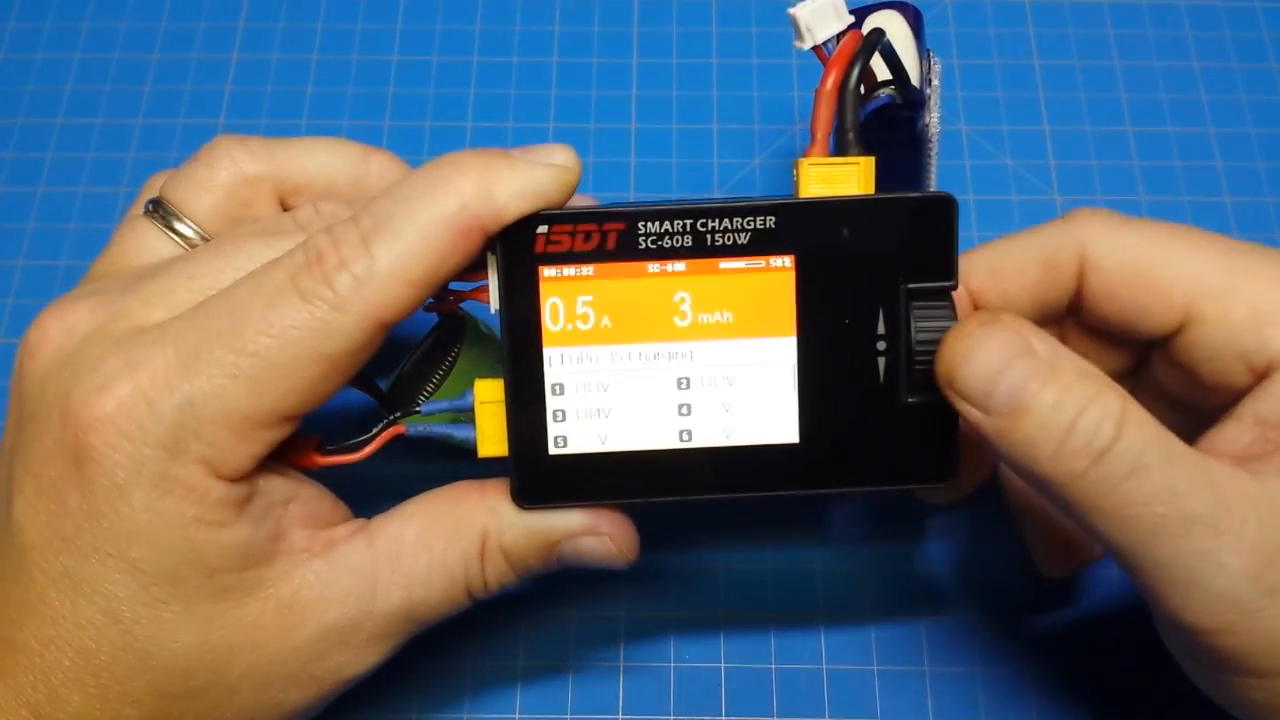